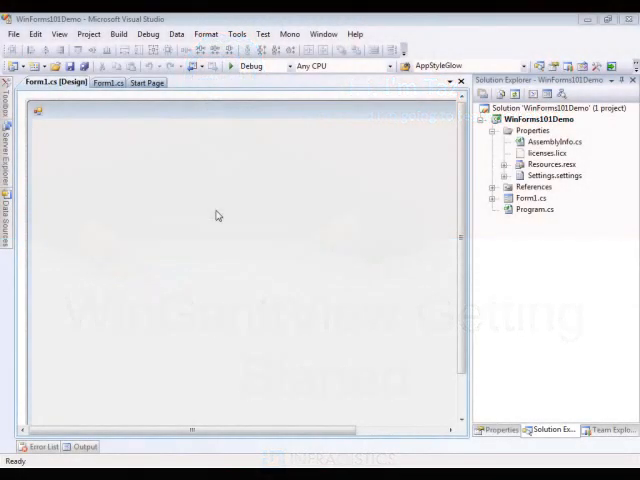
mouse_move(259, 298)
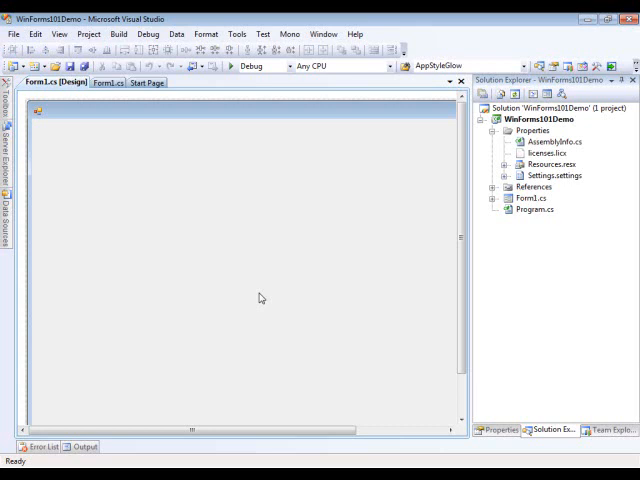
mouse_move(228, 309)
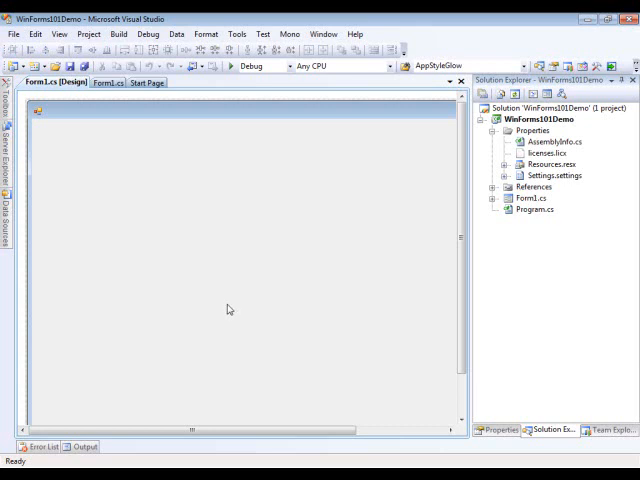
mouse_move(194, 205)
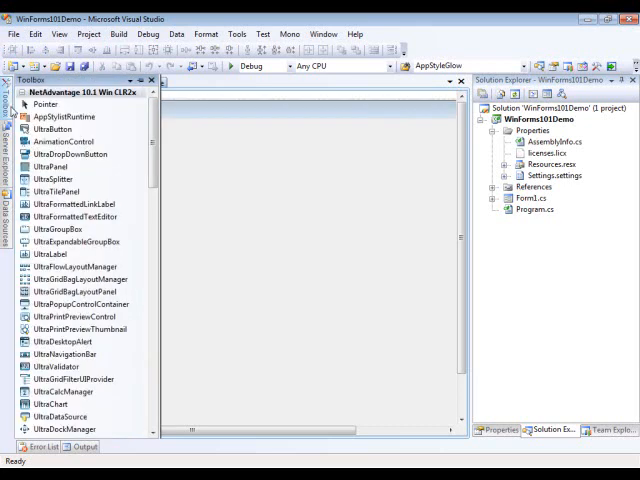
Scroll the Toolbox down toward the UltraGanttView control.
scroll(down, 3)
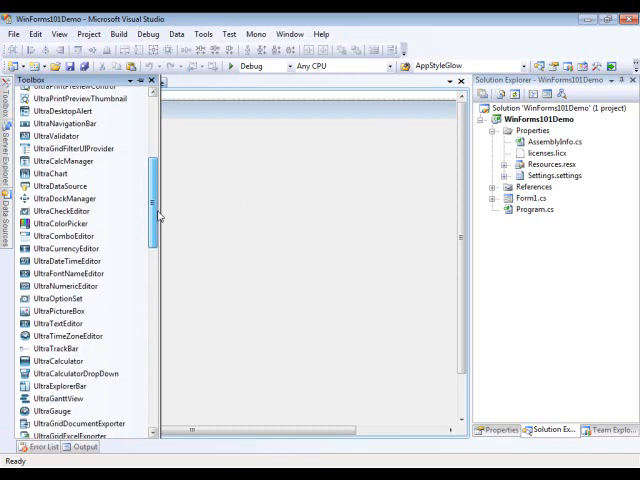
scroll(down, 3)
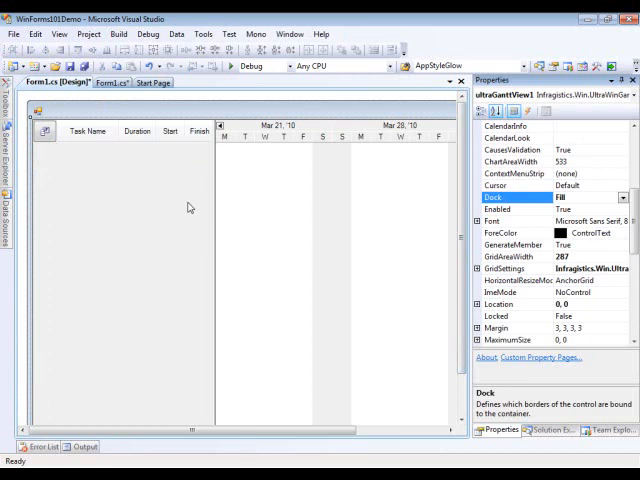
mouse_move(108, 315)
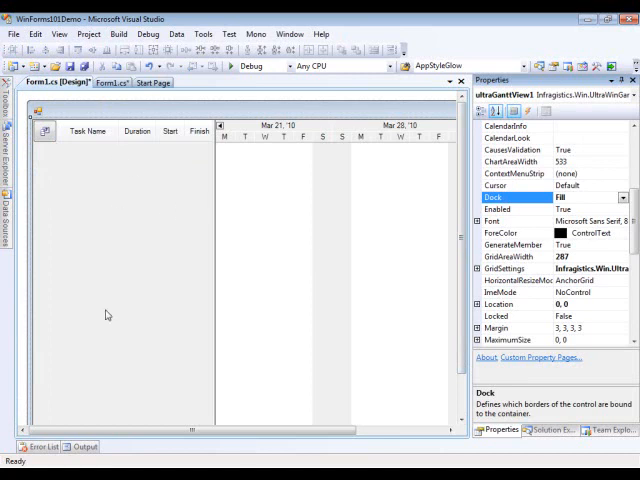
mouse_move(327, 281)
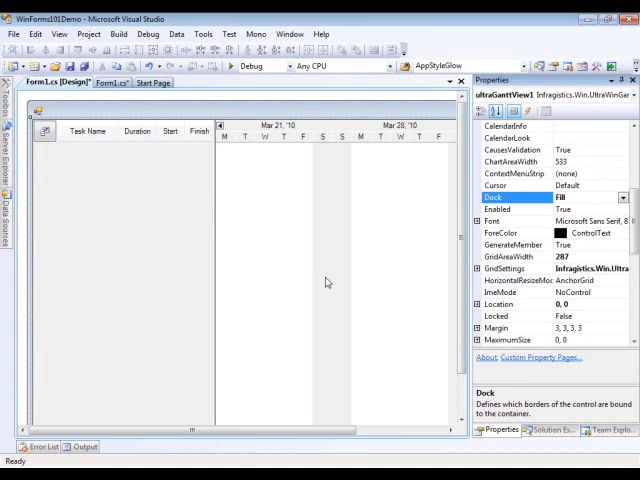
mouse_move(162, 213)
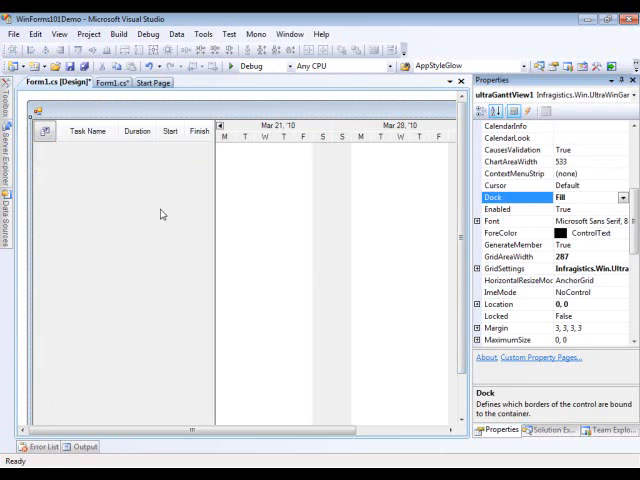
mouse_move(168, 264)
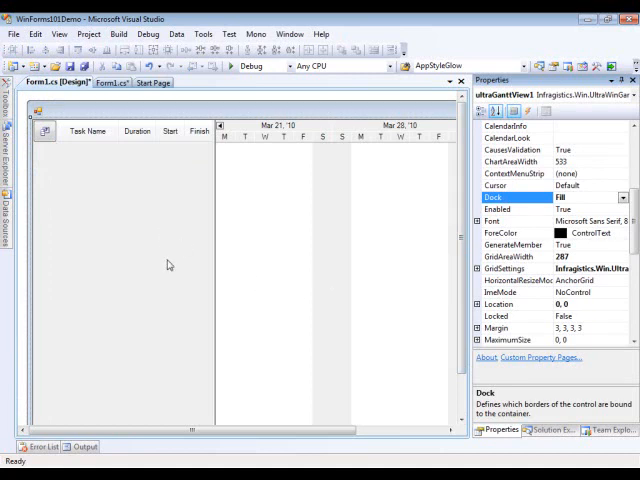
mouse_move(172, 256)
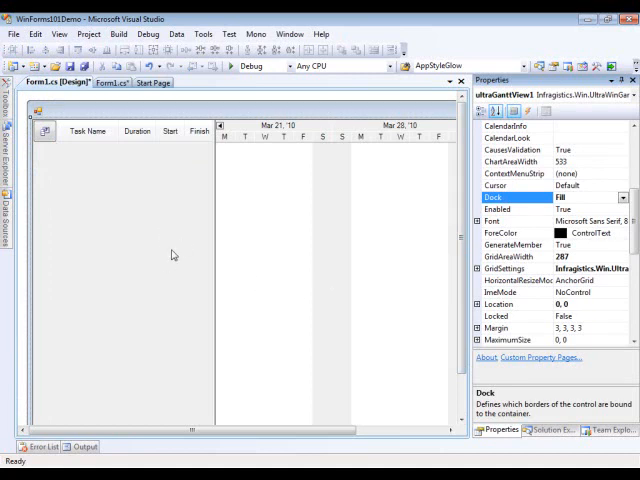
mouse_move(305, 263)
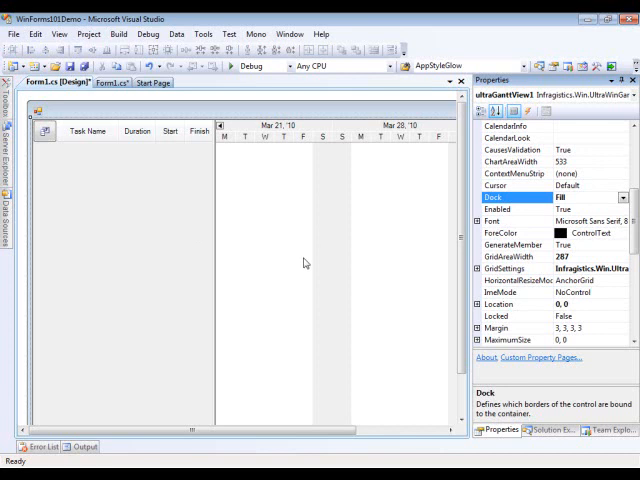
mouse_move(282, 210)
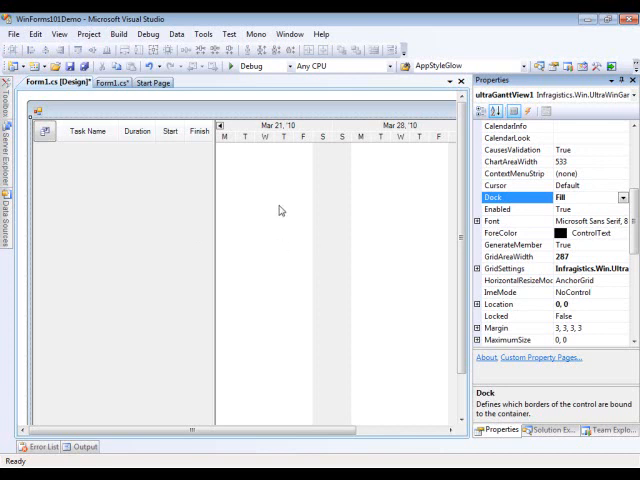
mouse_move(294, 210)
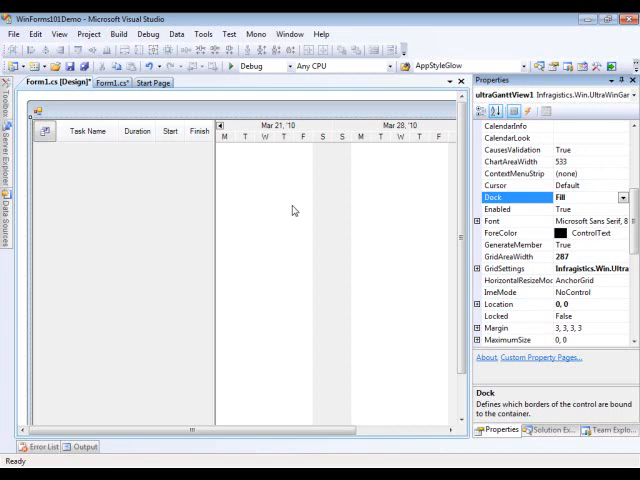
mouse_move(269, 215)
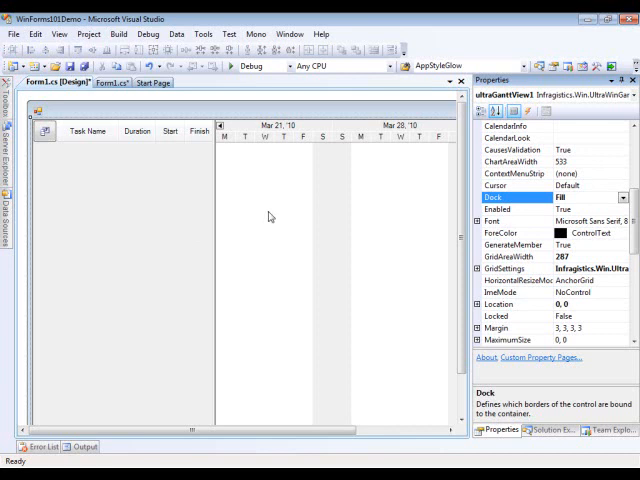
mouse_move(205, 234)
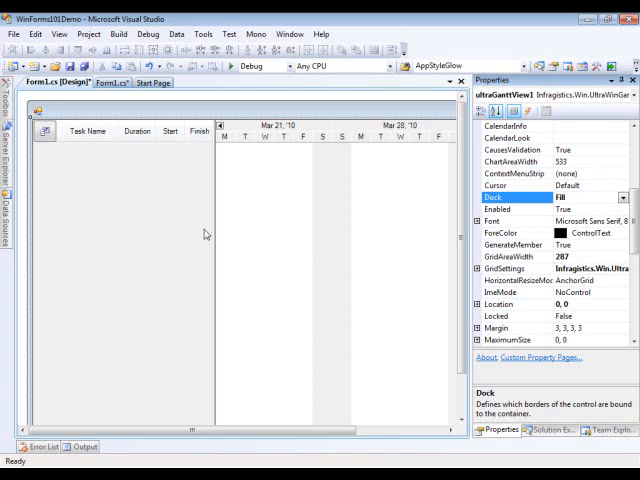
mouse_move(159, 203)
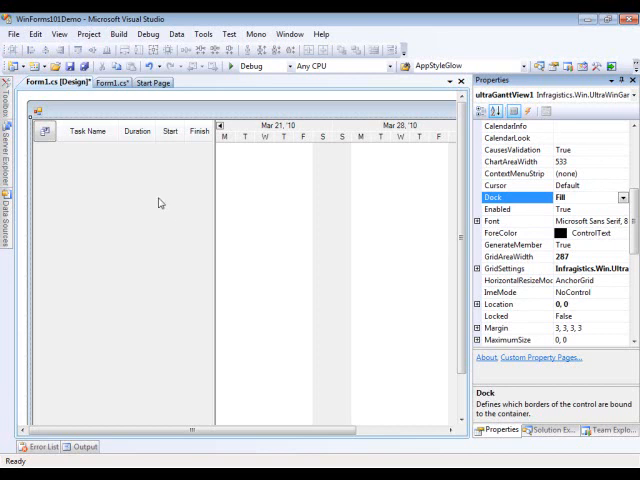
mouse_move(77, 174)
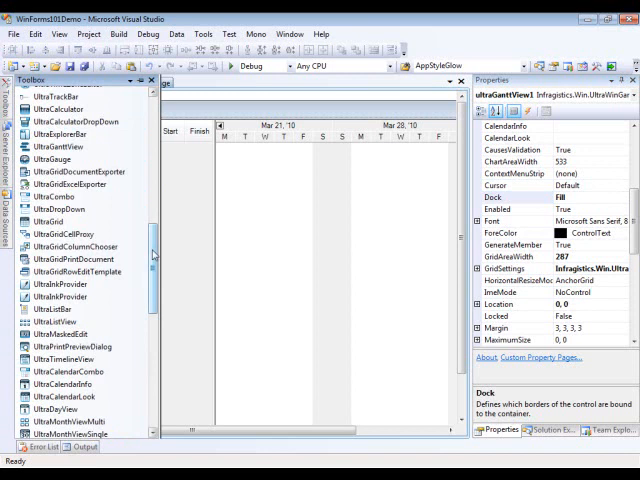
Add an UltraCalendarInfo component (ultraCalendarInfo1) to Form1's component tray from the Toolbox.
scroll(down, 3)
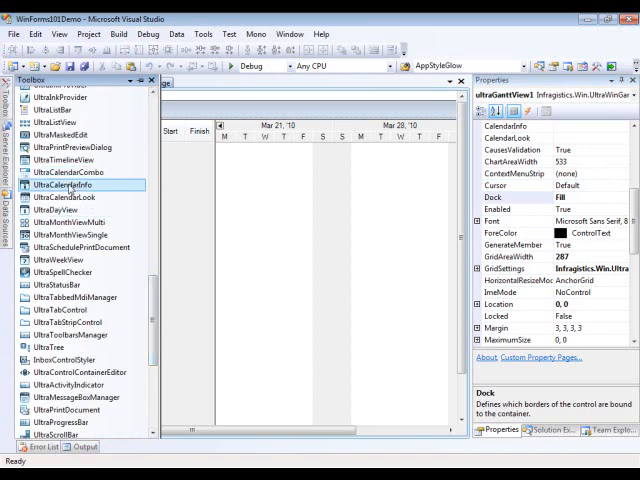
double_click(58, 185)
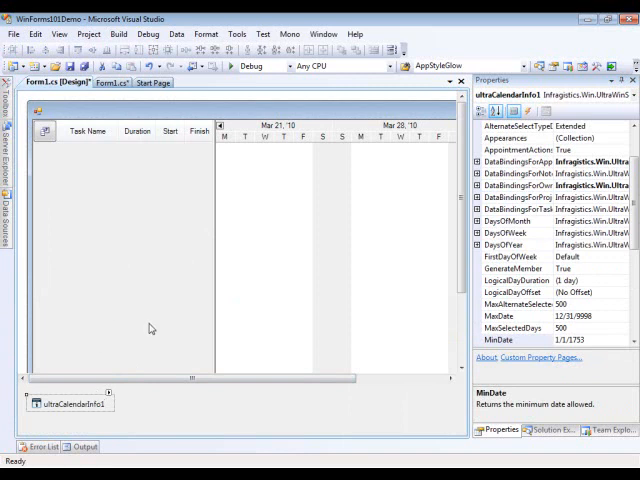
mouse_move(223, 263)
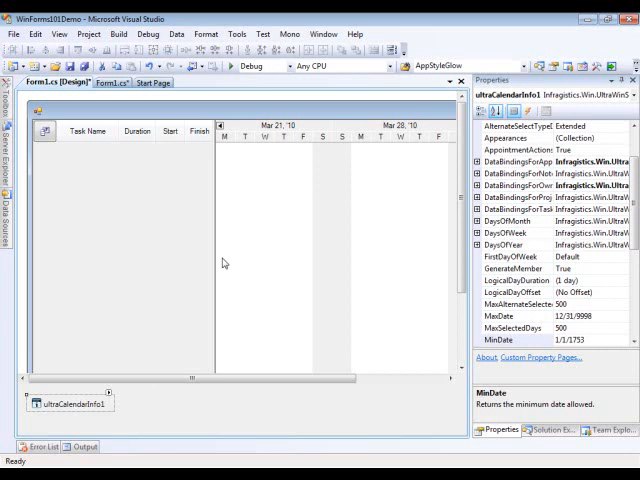
mouse_move(238, 241)
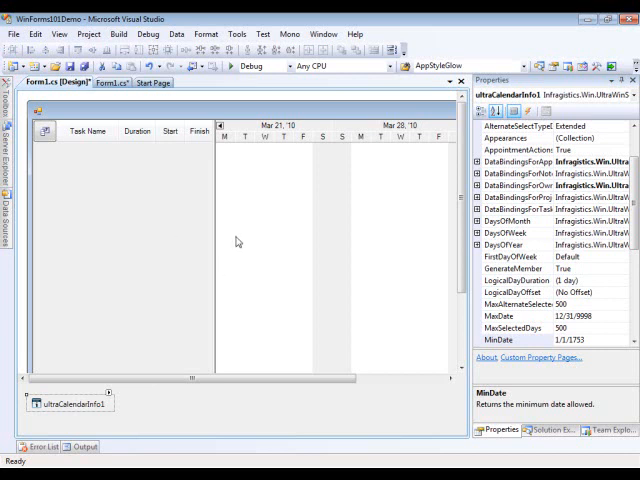
mouse_move(110, 393)
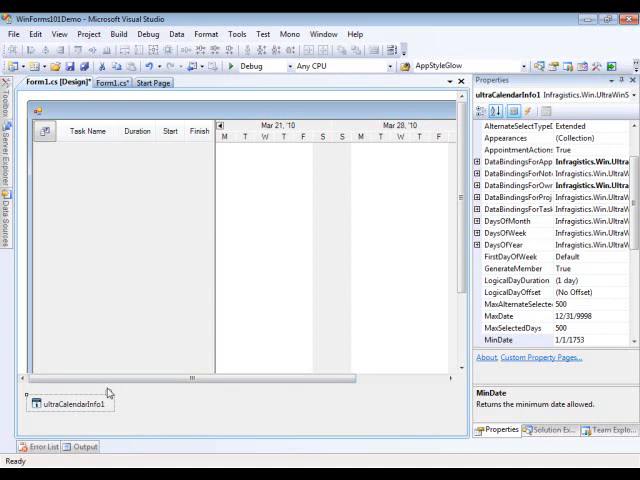
mouse_move(193, 290)
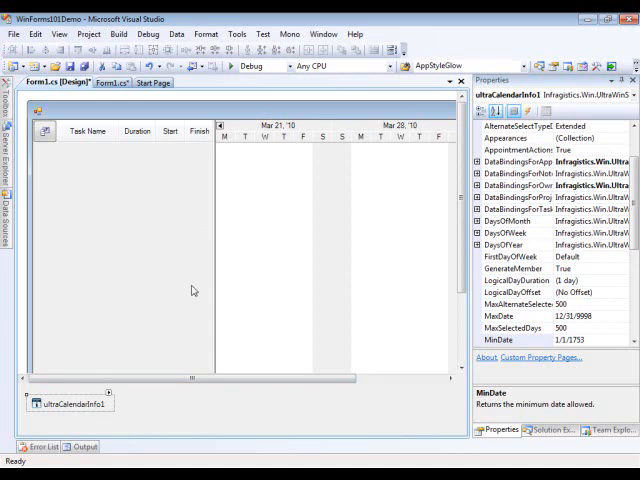
mouse_move(117, 393)
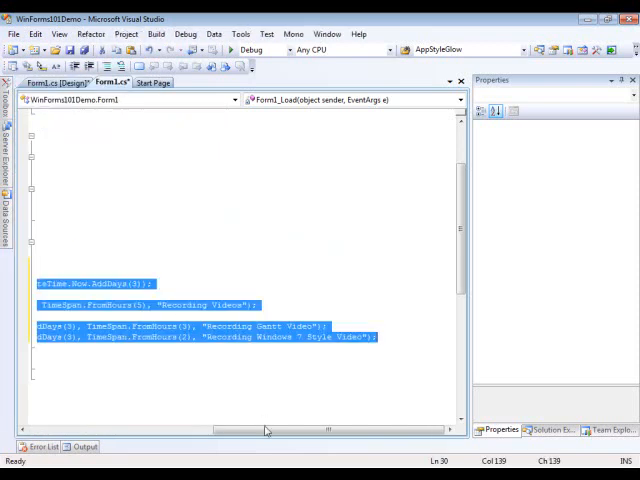
Select the Form1_Load body in Form1.cs to paste the project, Recording Videos task and subtasks code.
drag(267, 430, 50, 434)
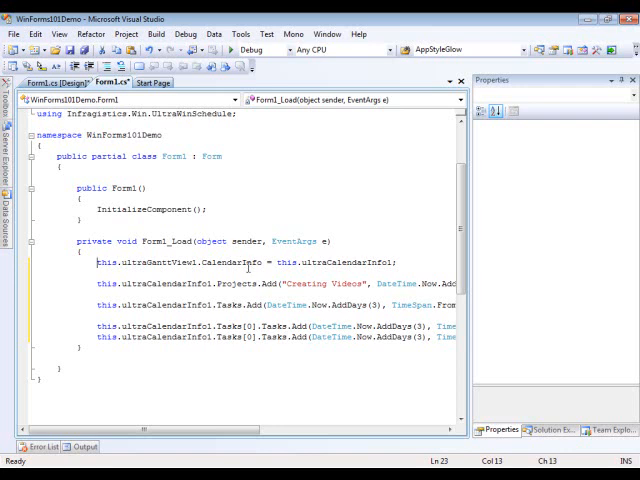
double_click(227, 262)
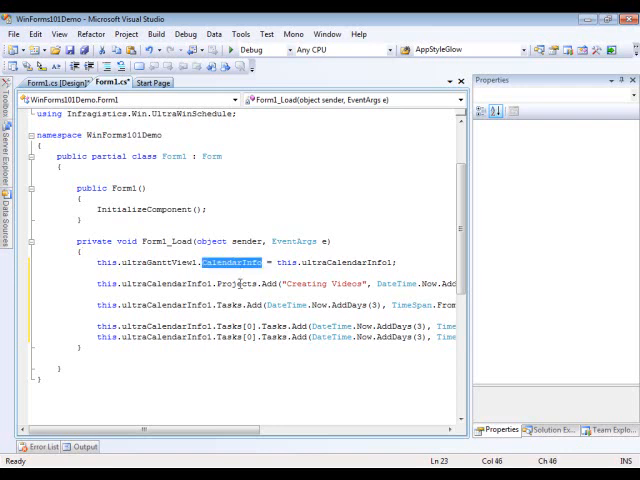
mouse_move(247, 288)
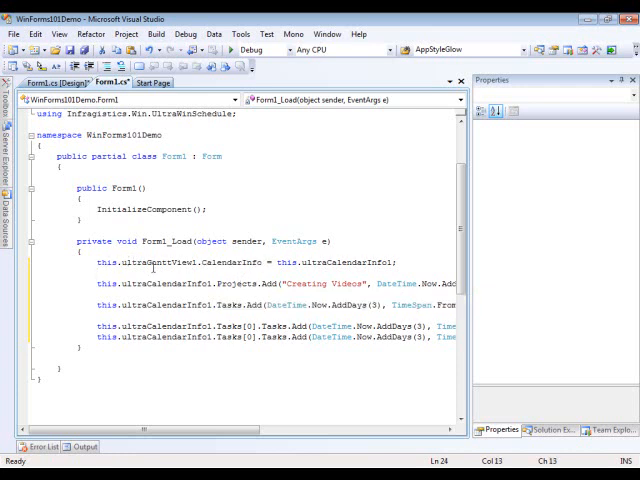
double_click(153, 262)
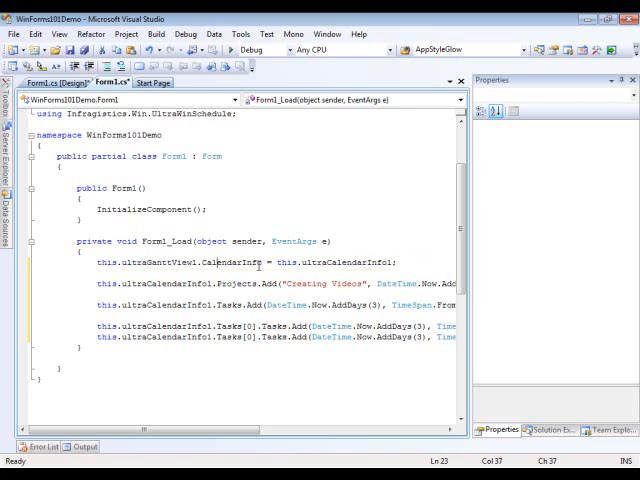
double_click(218, 266)
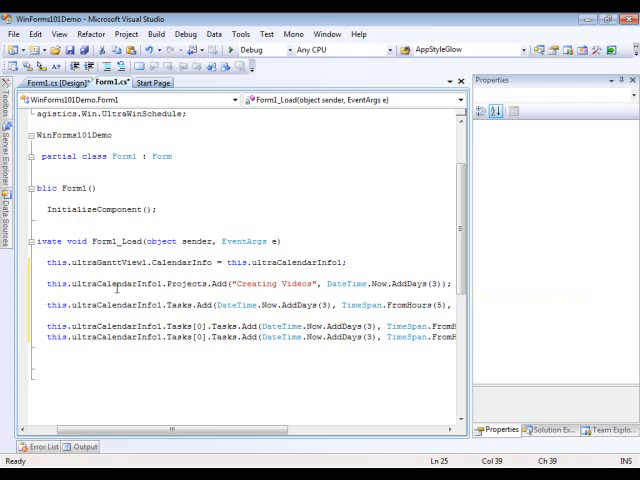
double_click(192, 288)
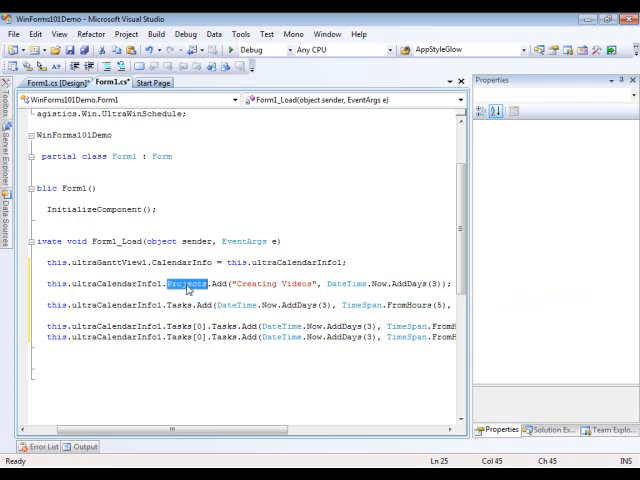
mouse_move(206, 384)
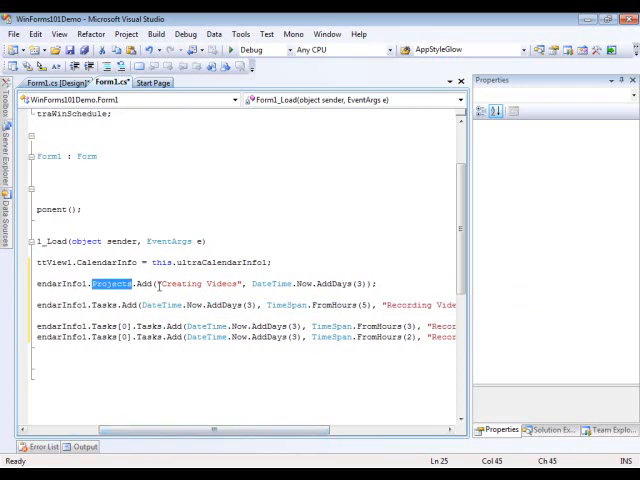
double_click(200, 284)
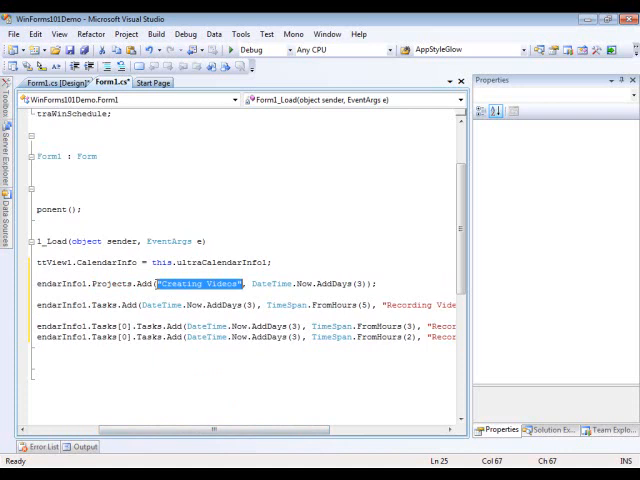
mouse_move(345, 284)
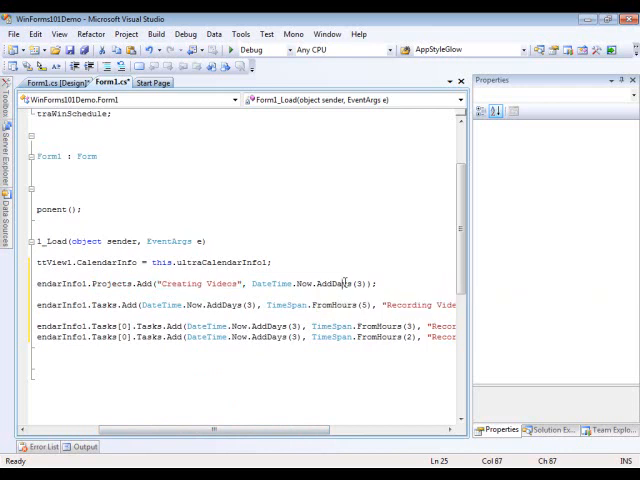
scroll(left, 3)
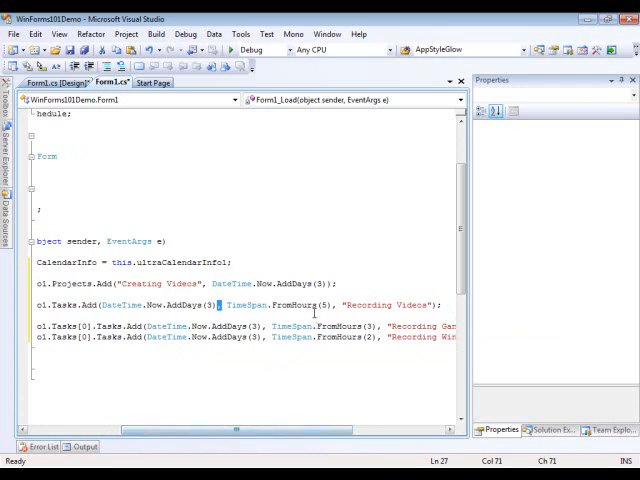
mouse_move(388, 299)
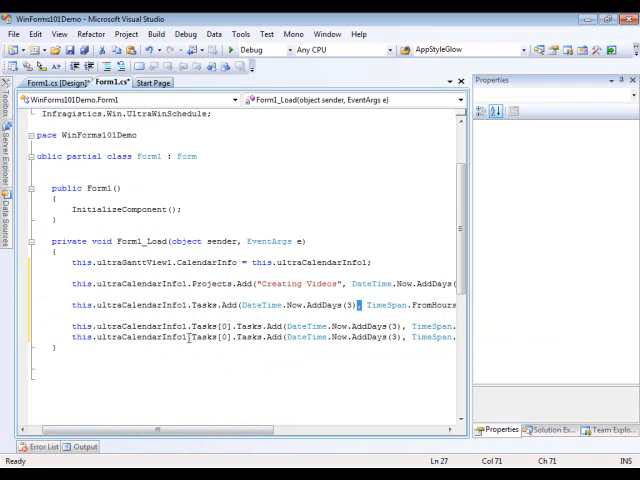
mouse_move(205, 337)
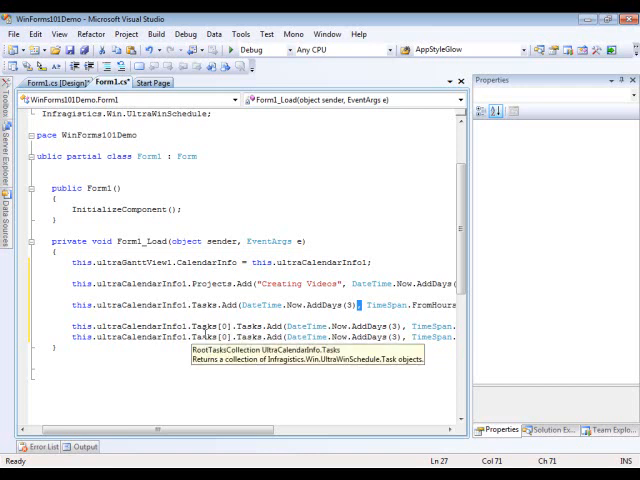
double_click(190, 304)
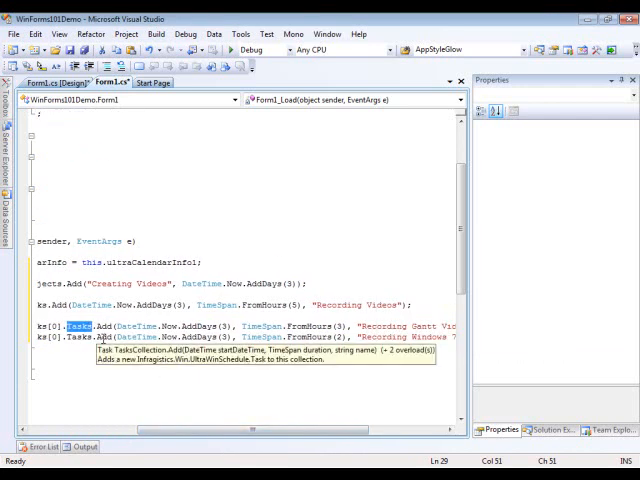
mouse_move(167, 322)
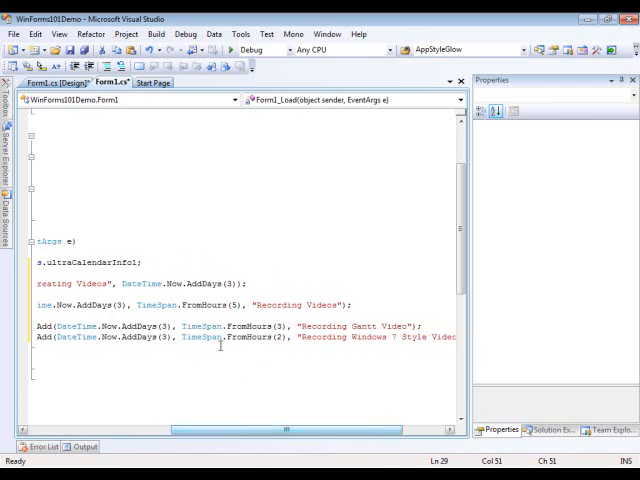
mouse_move(360, 337)
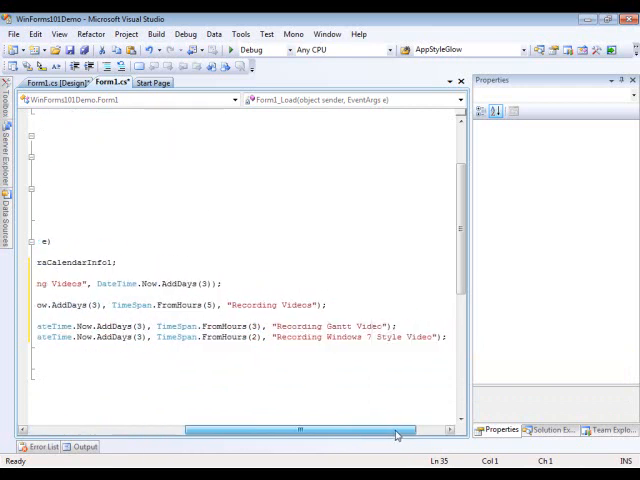
mouse_move(375, 440)
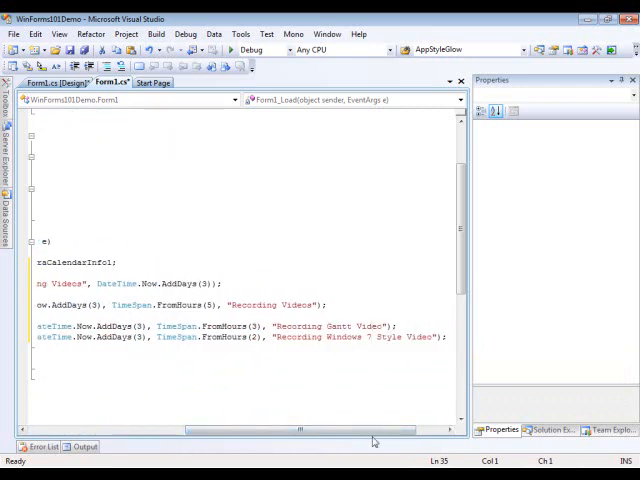
scroll(left, 3)
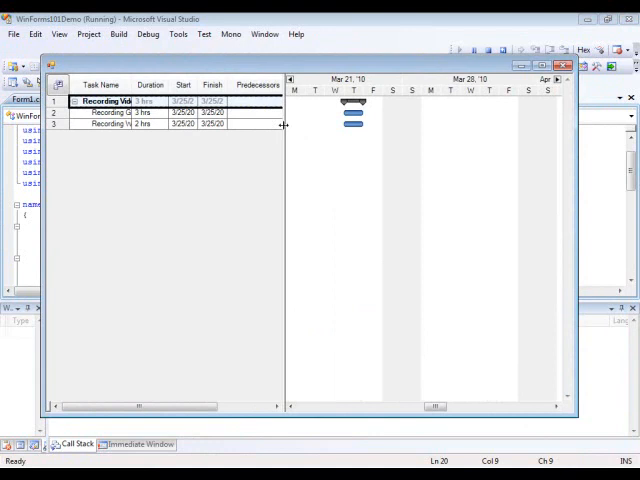
mouse_move(265, 126)
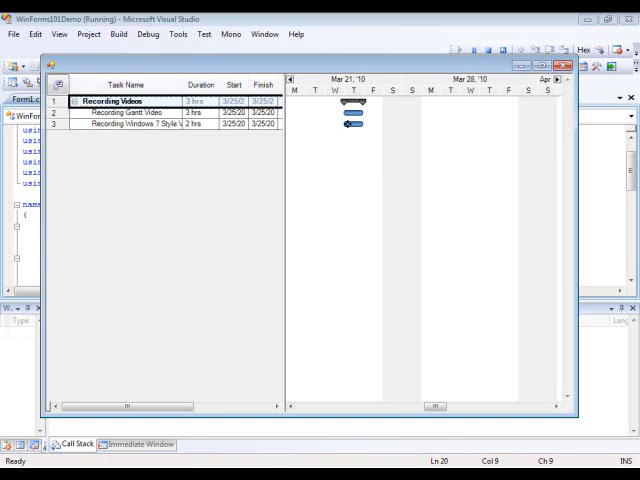
mouse_move(352, 124)
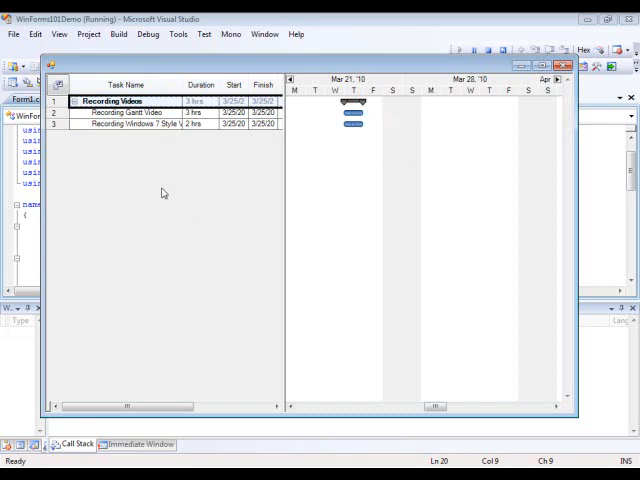
mouse_move(89, 292)
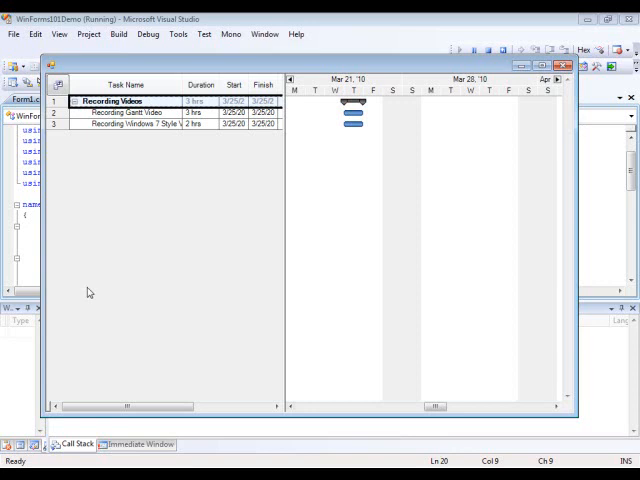
mouse_move(110, 173)
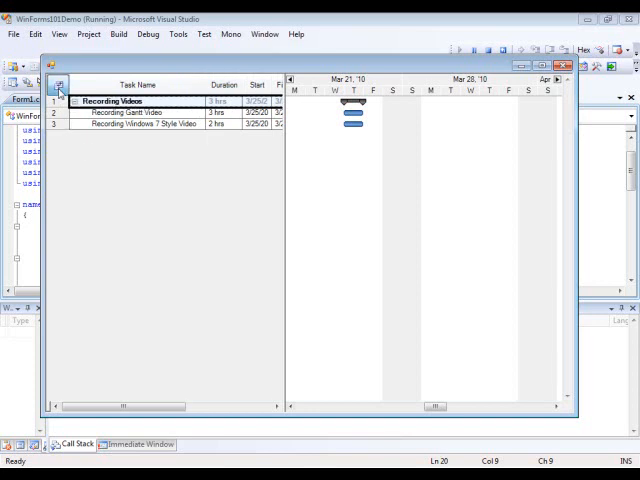
In the Field Chooser, show the % Complete and Constraint Type fields in the task grid.
click(59, 85)
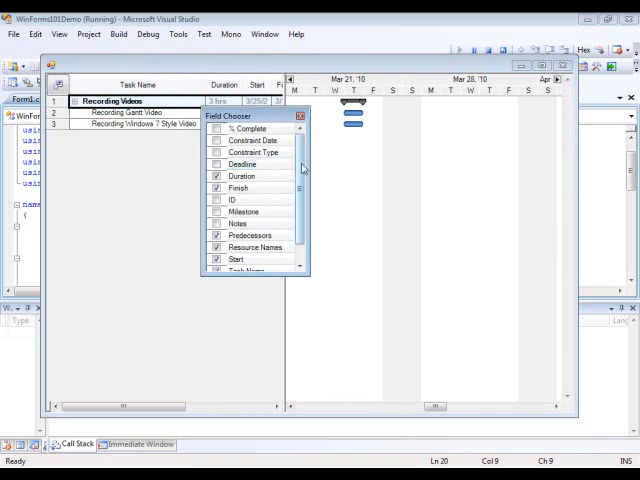
scroll(down, 3)
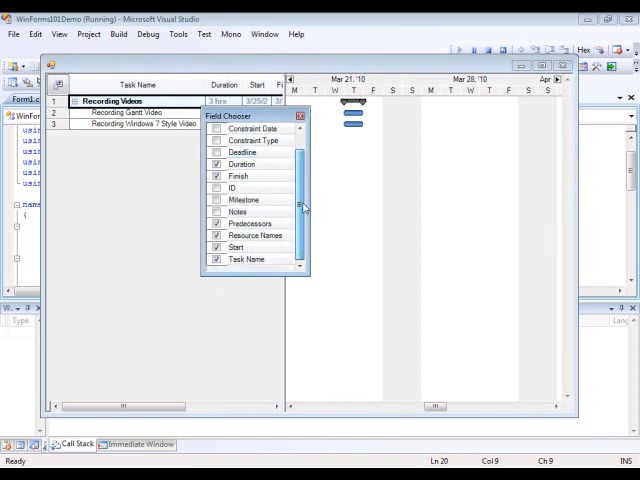
scroll(up, 3)
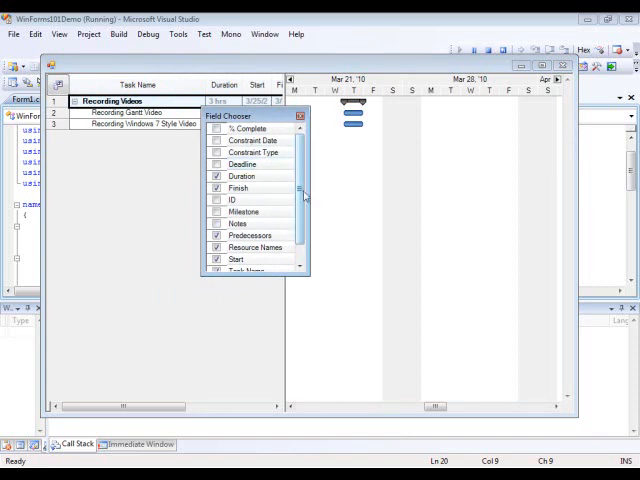
click(216, 128)
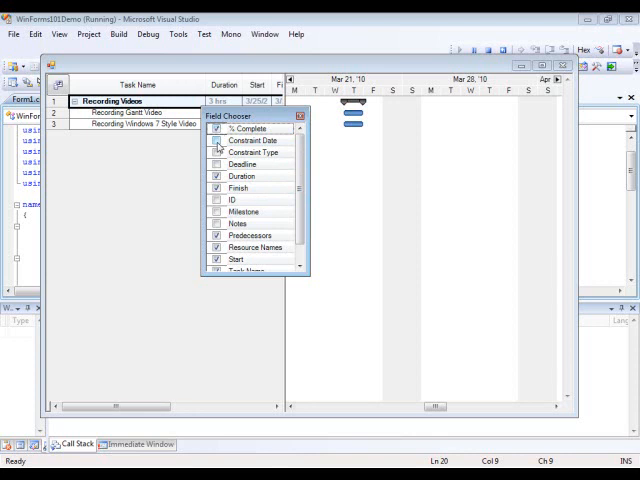
click(216, 152)
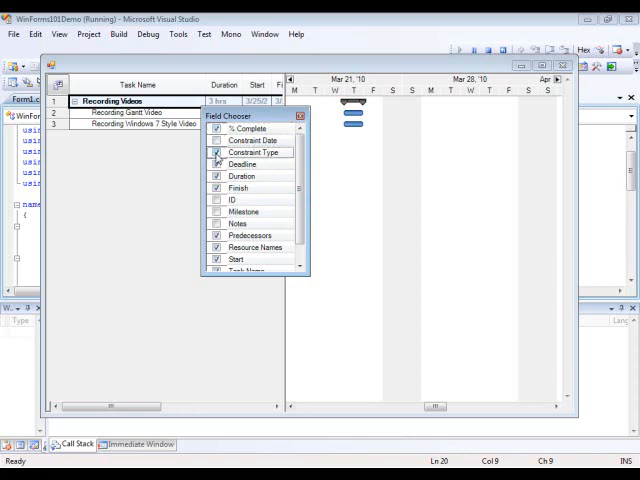
click(217, 199)
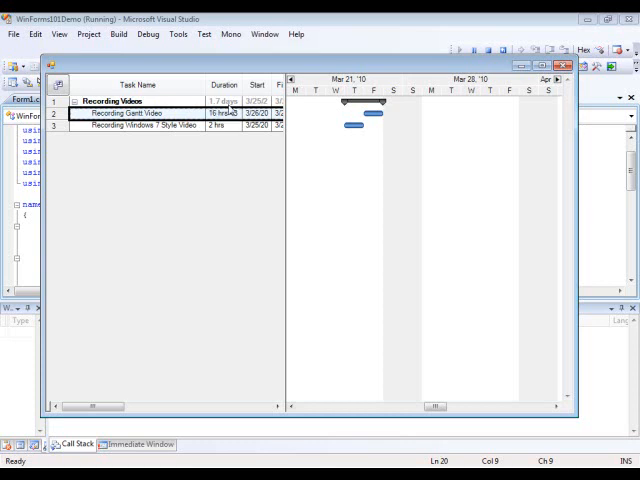
mouse_move(355, 103)
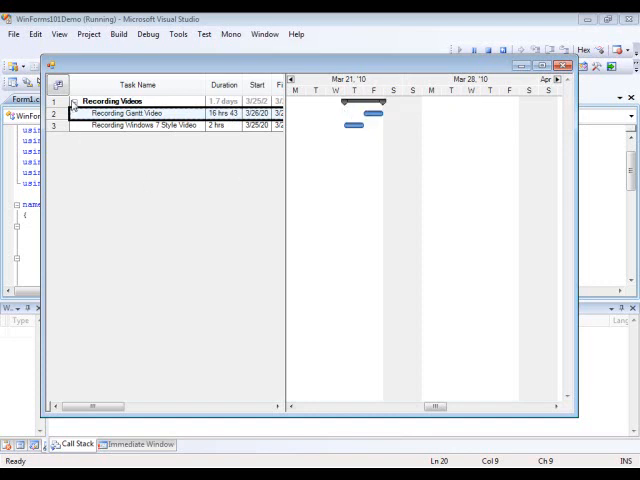
click(75, 101)
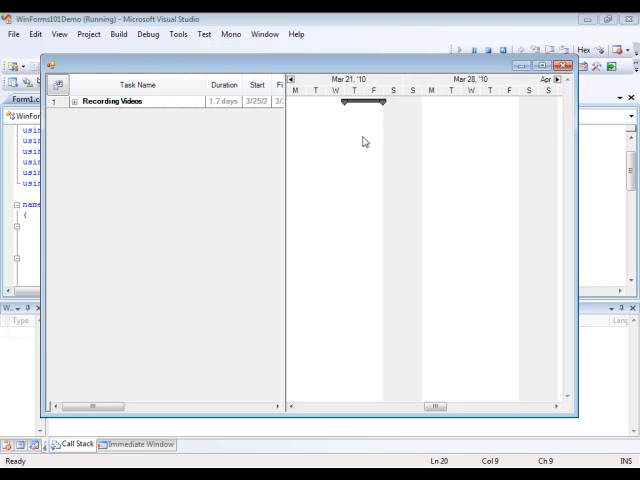
mouse_move(120, 144)
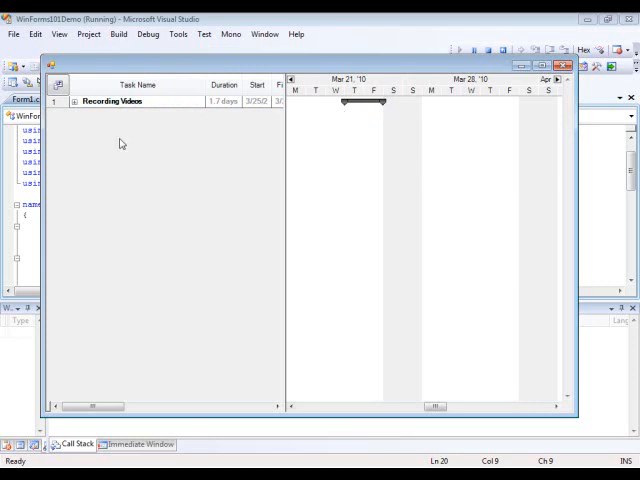
mouse_move(137, 130)
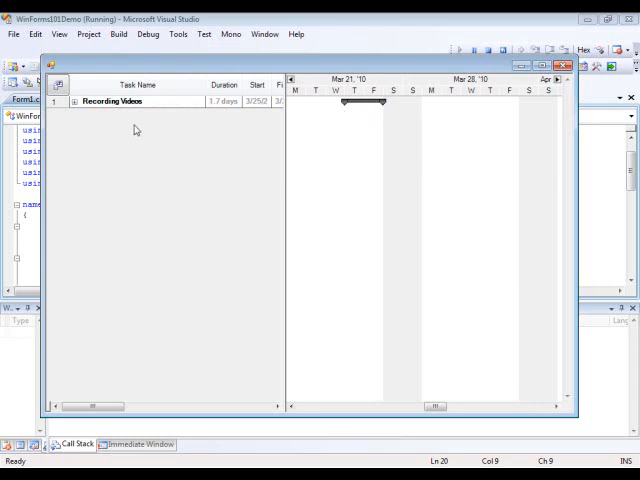
click(79, 101)
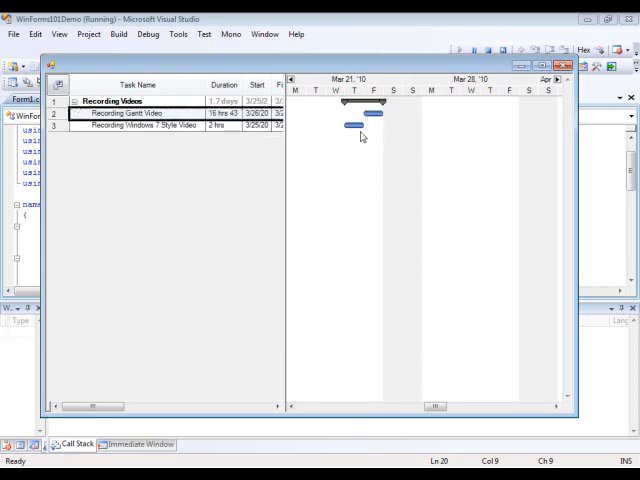
mouse_move(375, 277)
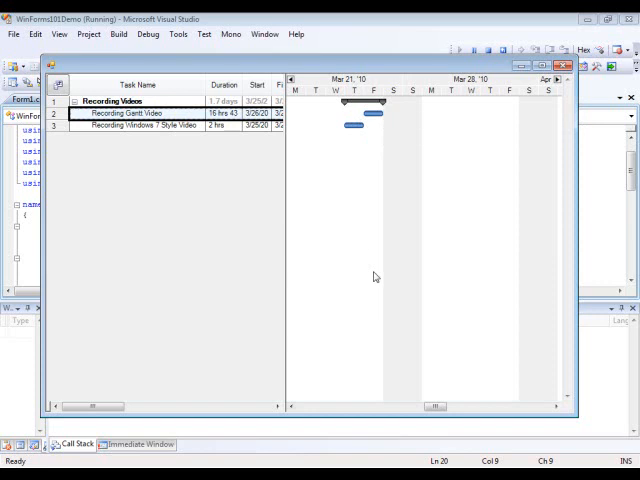